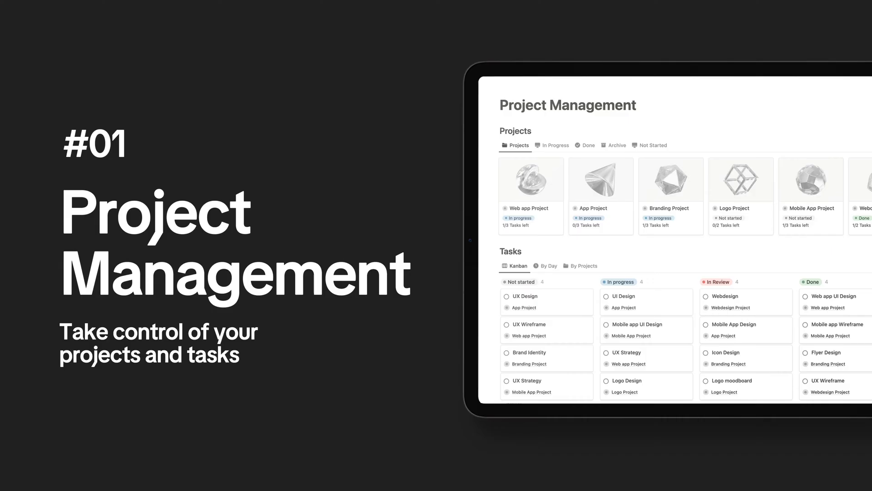
Filter the Projects gallery to in-progress projects and bring the March–April 2023 timeline into view
scroll("down", 3)
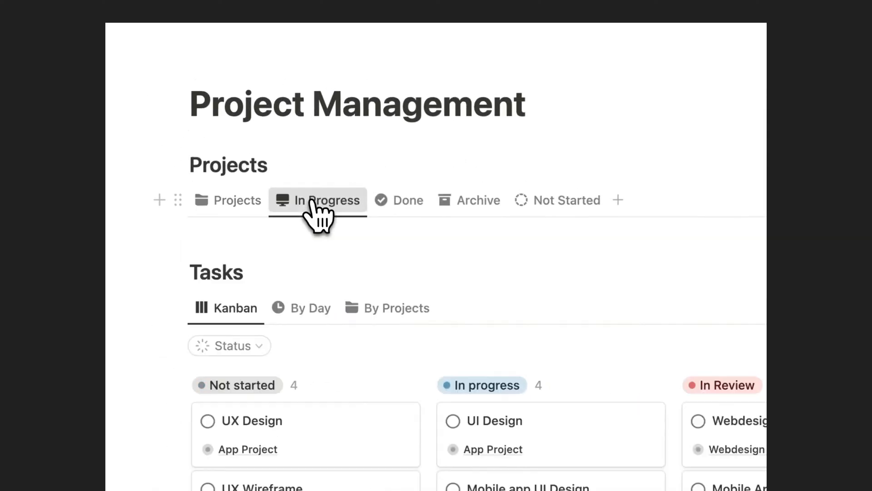
left_click(236, 200)
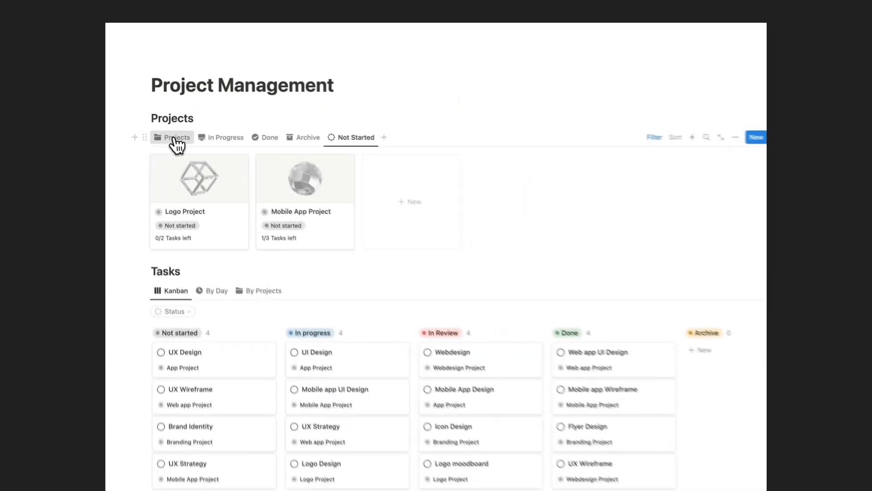
scroll("down", 3)
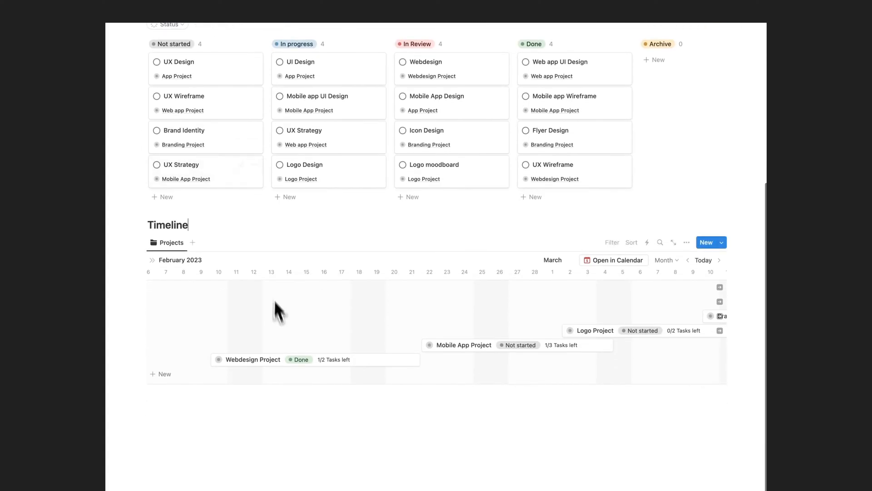
scroll("right", 3)
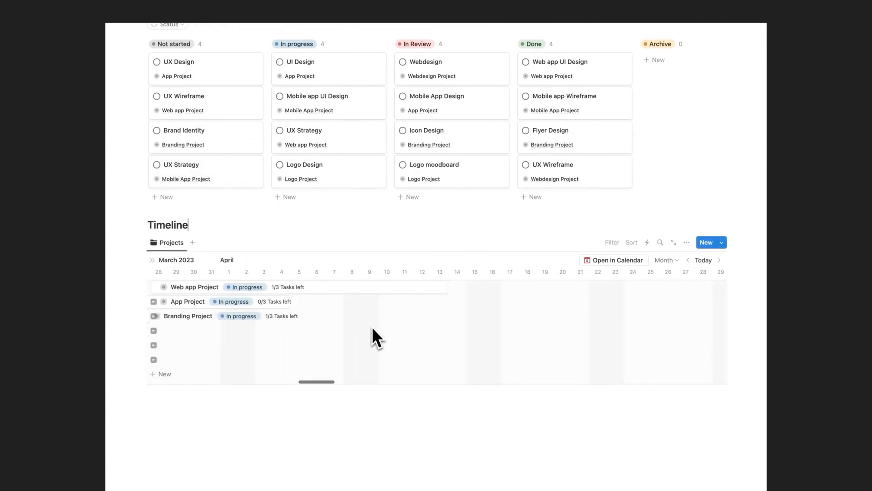
left_click(194, 286)
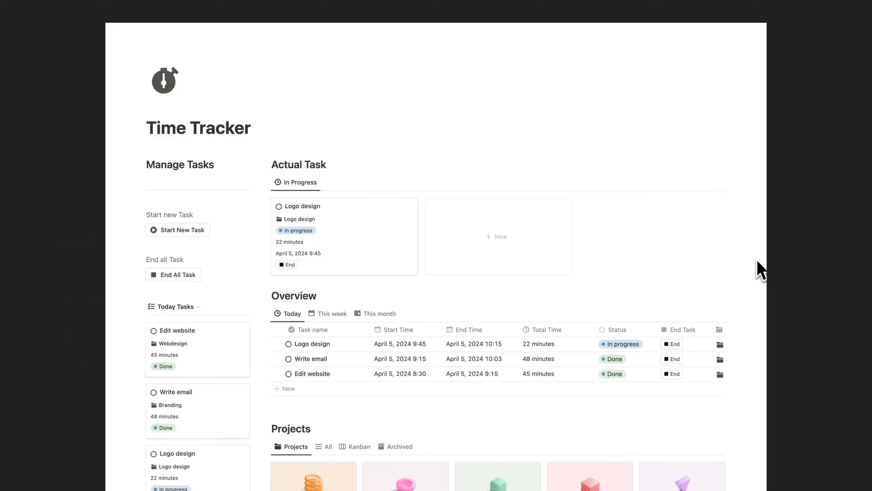
End the Logo design task and start tracking a new task named Record video
scroll("down", 3)
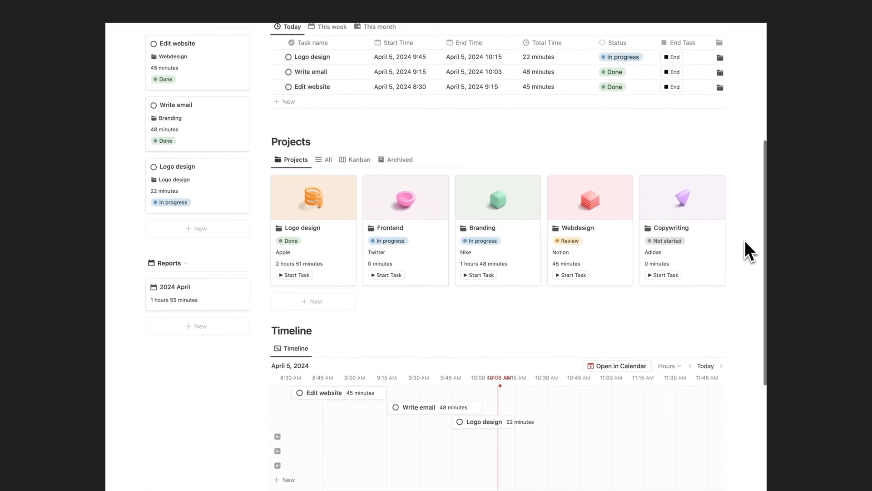
scroll("up", 3)
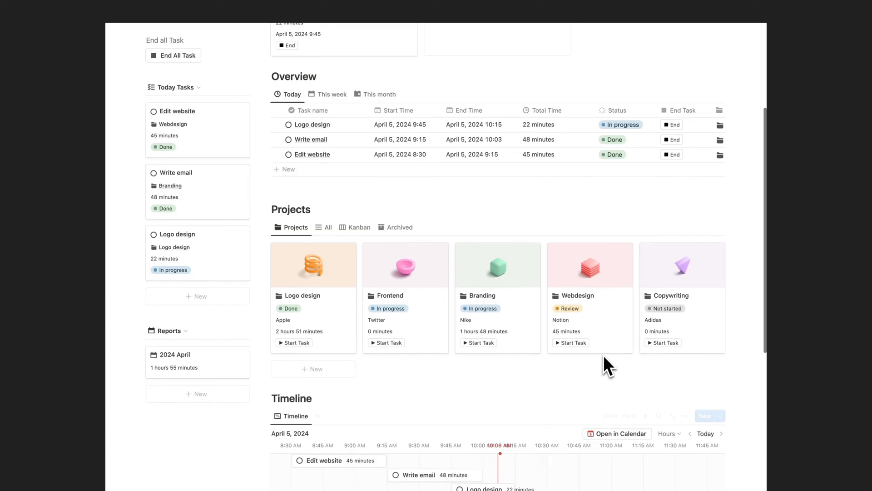
scroll("up", 3)
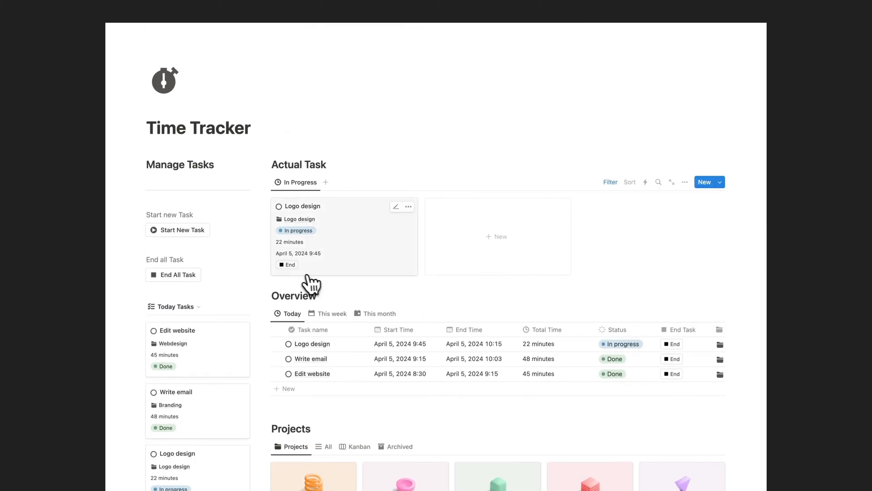
mouse_move(717, 267)
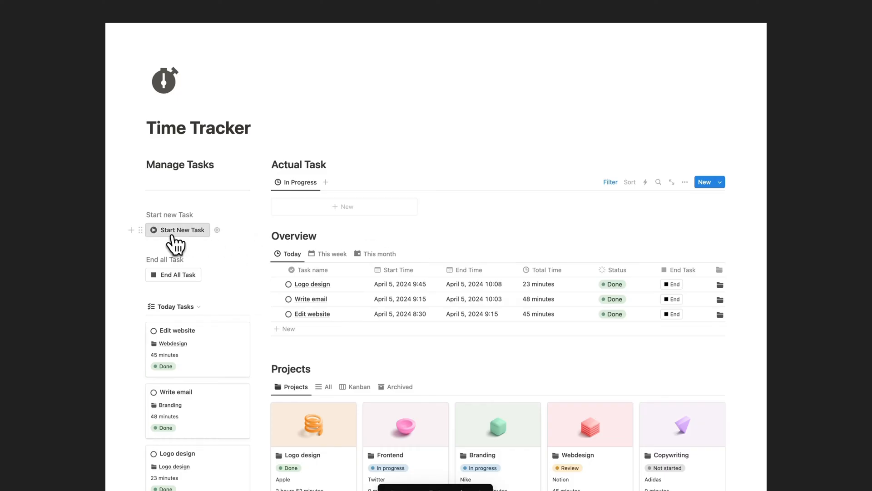
left_click(181, 230)
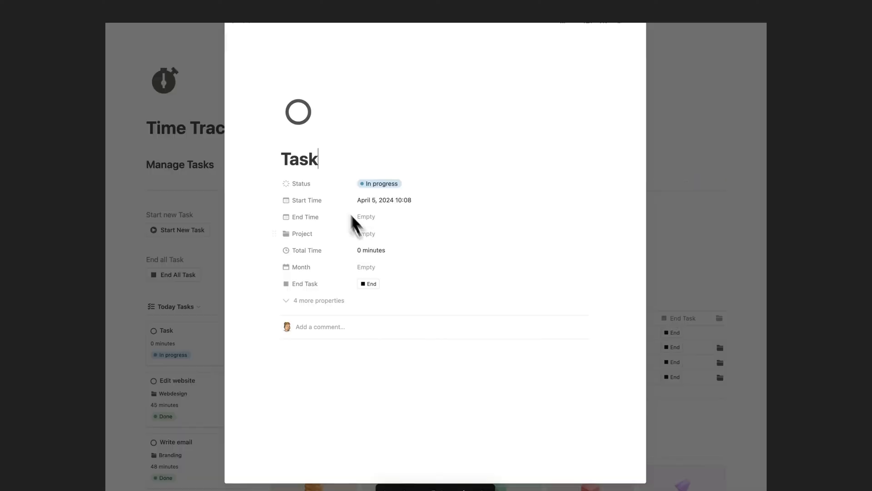
type("Record video")
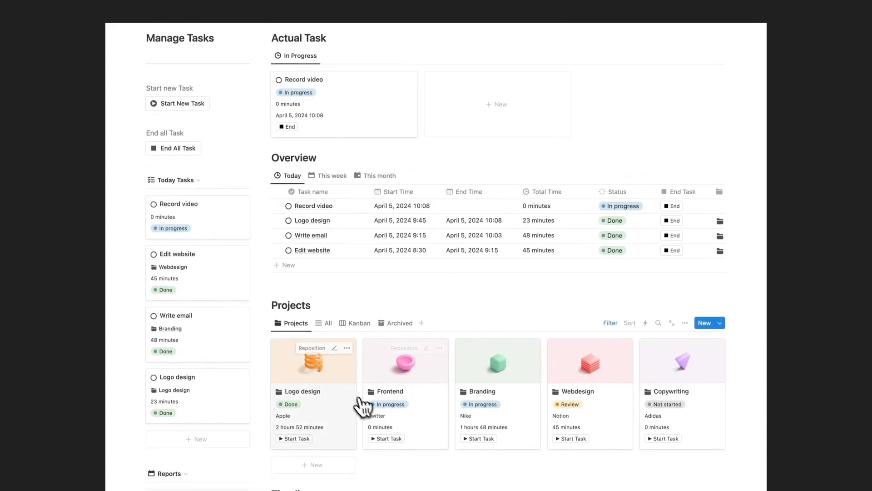
Start a Brand guide task from within the Logo design project
left_click(305, 391)
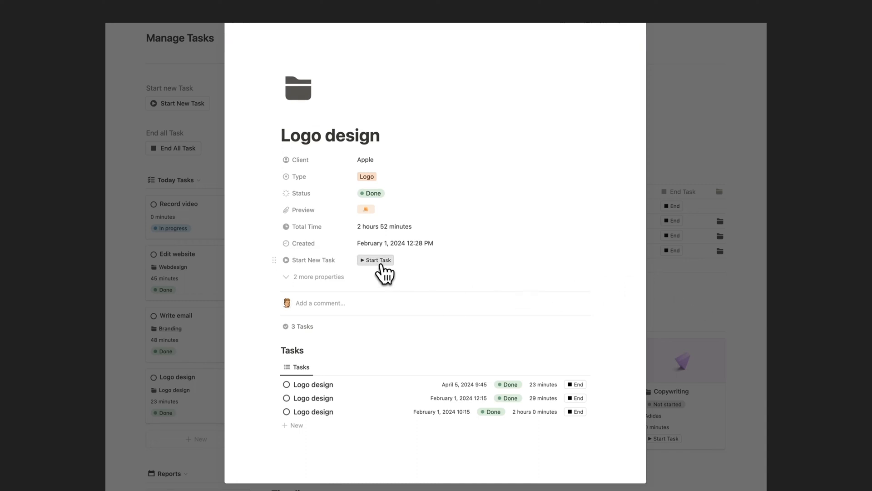
left_click(375, 260)
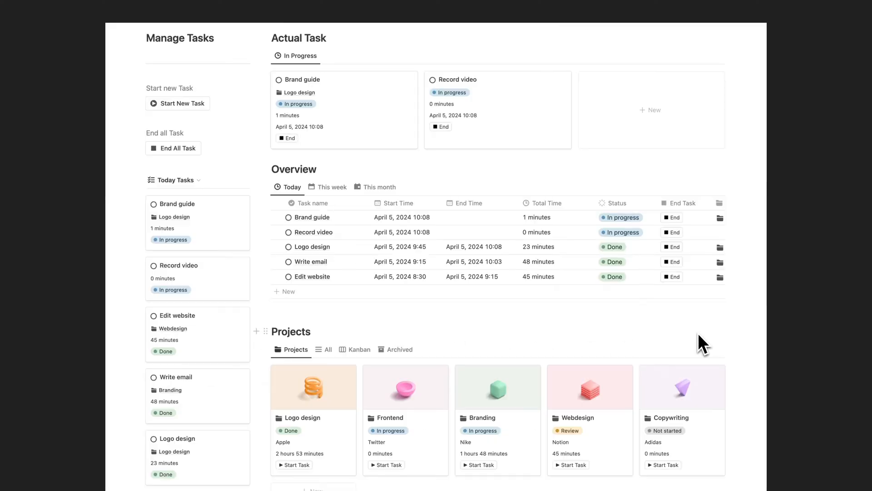
scroll("down", 3)
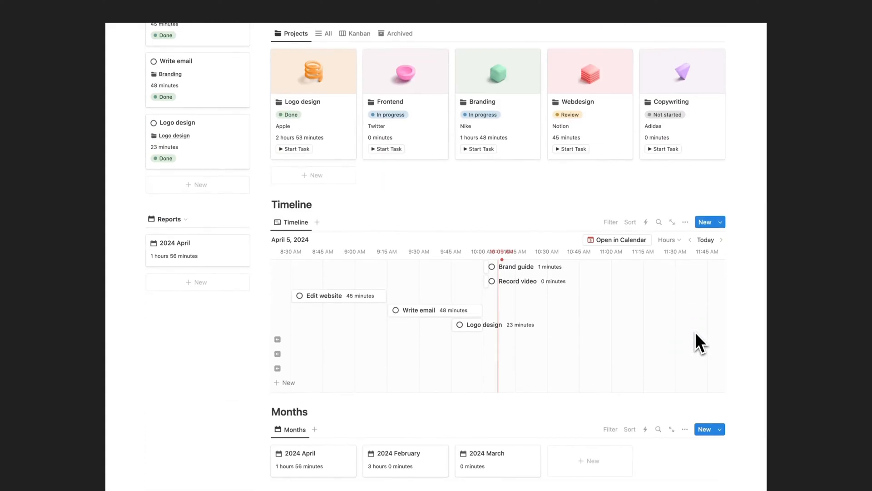
scroll("up", 3)
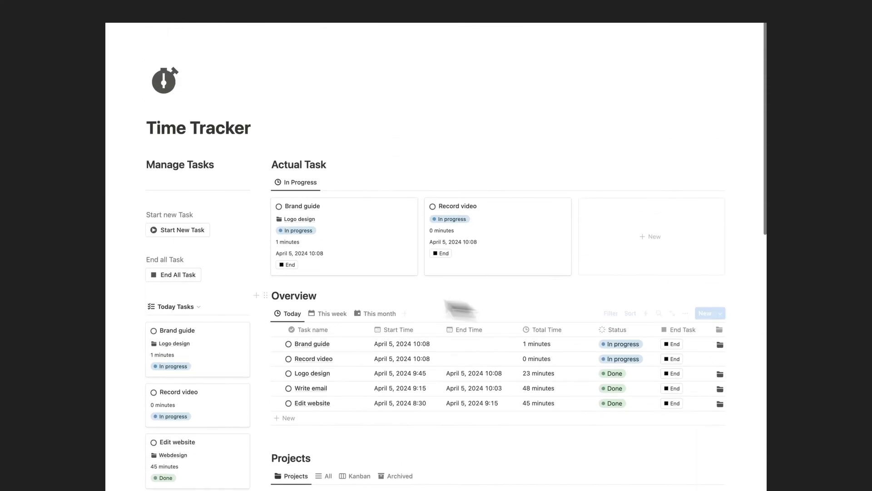
left_click(173, 274)
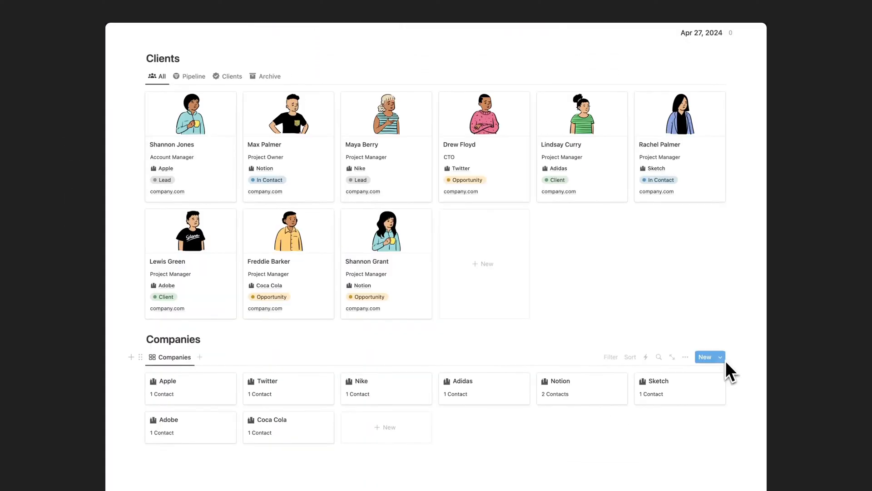
left_click(190, 144)
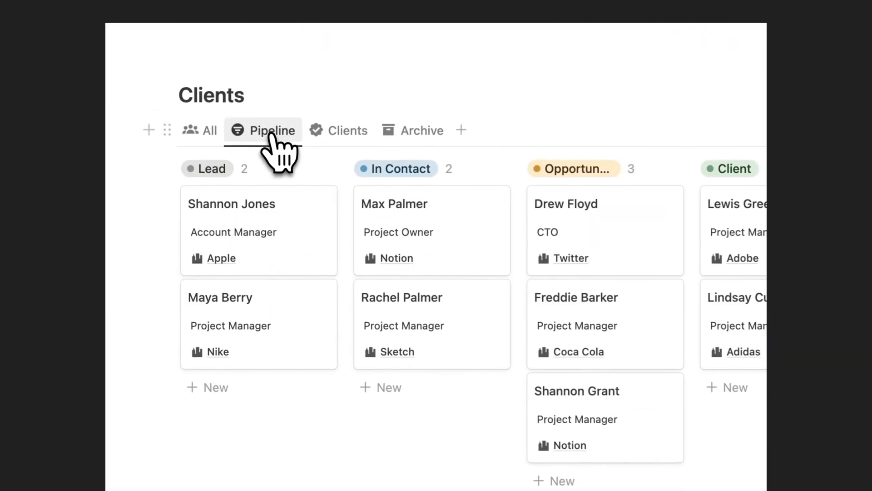
left_click(272, 130)
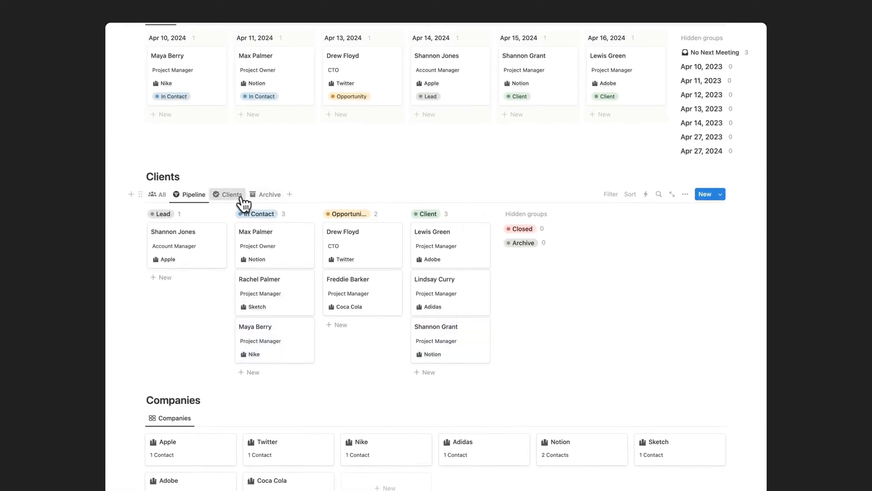
left_click(162, 199)
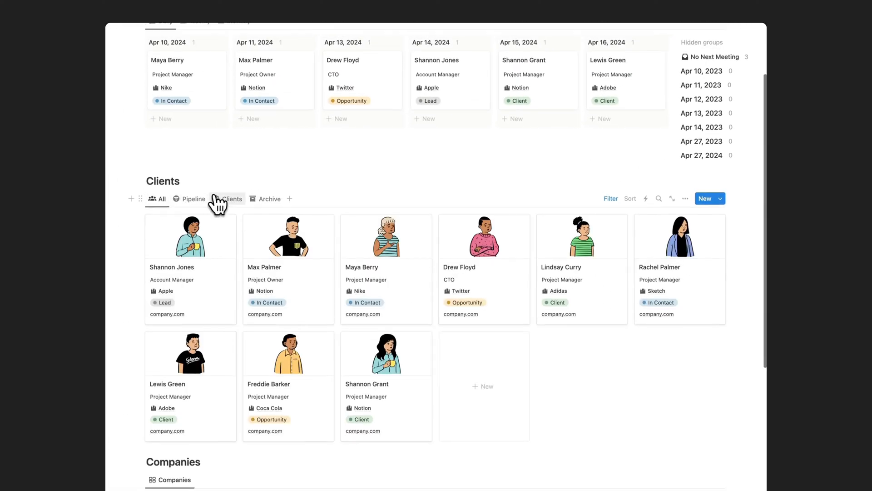
left_click(239, 145)
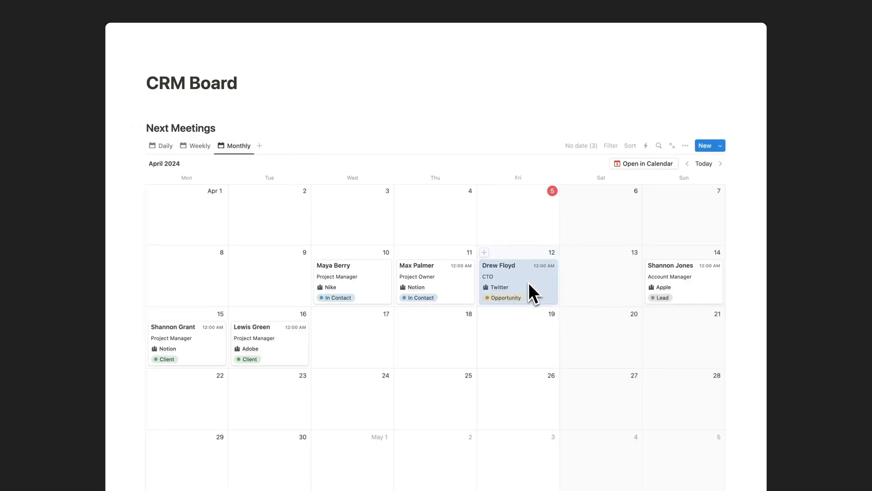
scroll("down", 3)
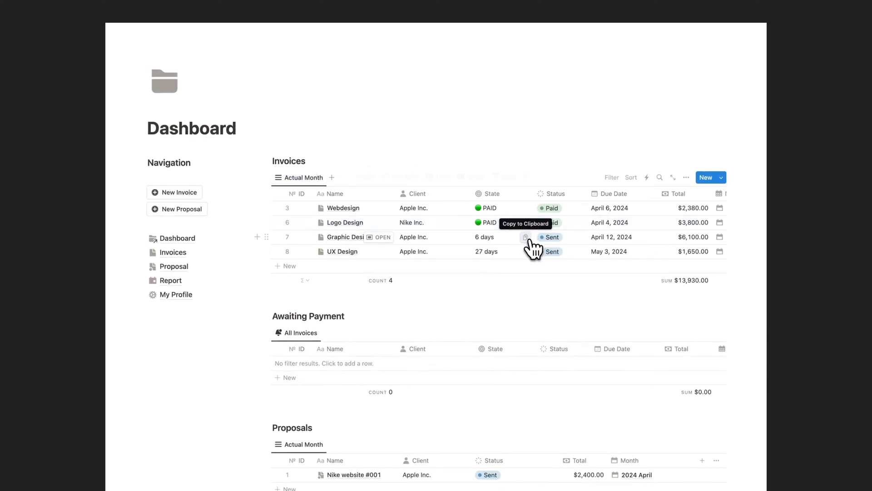
Visit an invoice document, the Proposal page and the My Profile page with company logo and details
left_click(344, 222)
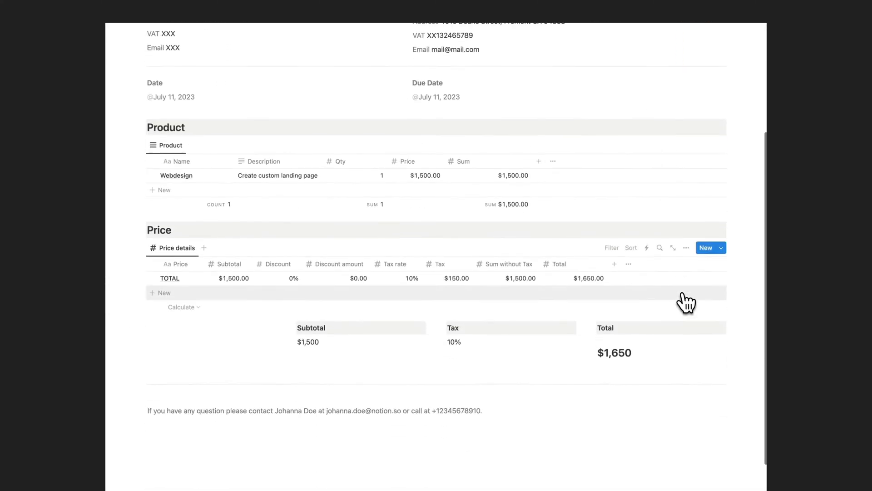
scroll("up", 3)
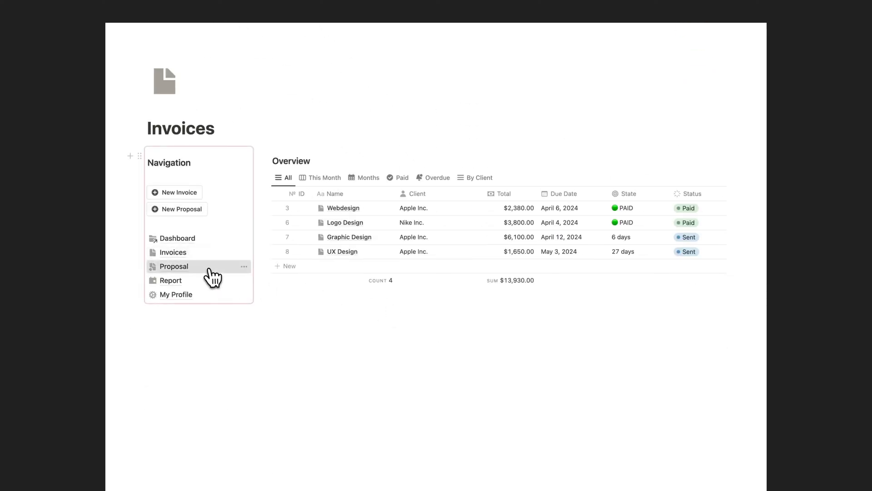
left_click(174, 266)
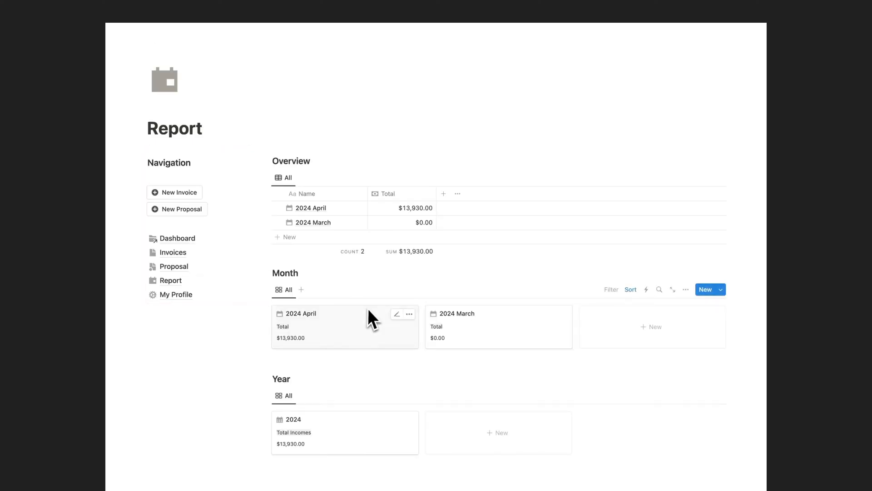
left_click(175, 295)
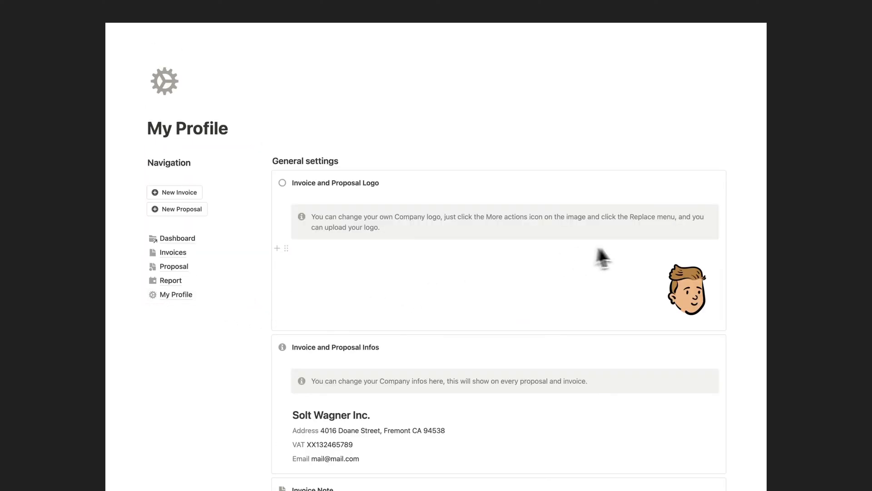
scroll("down", 3)
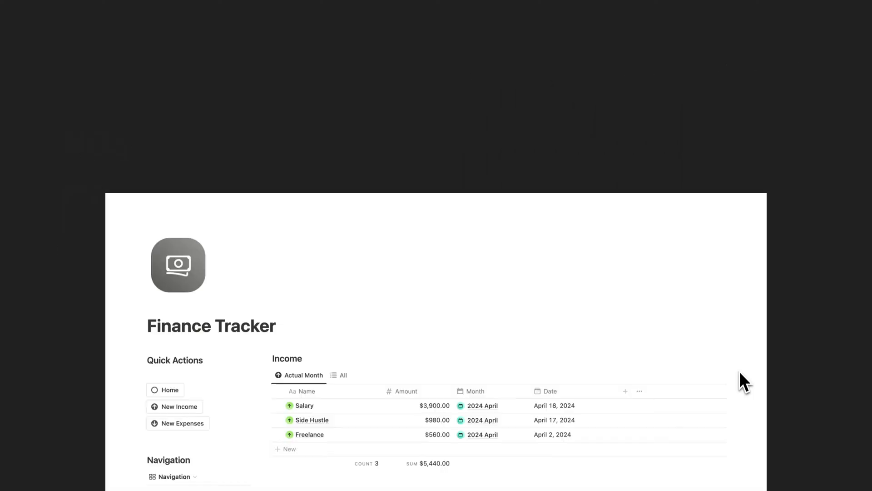
Browse the Income, Expenses and Months pages of the Finance Tracker
scroll("down", 3)
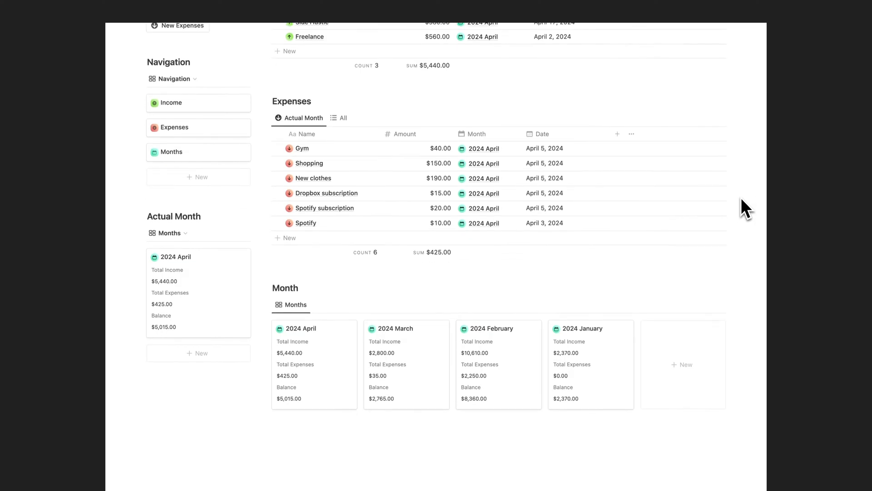
scroll("up", 3)
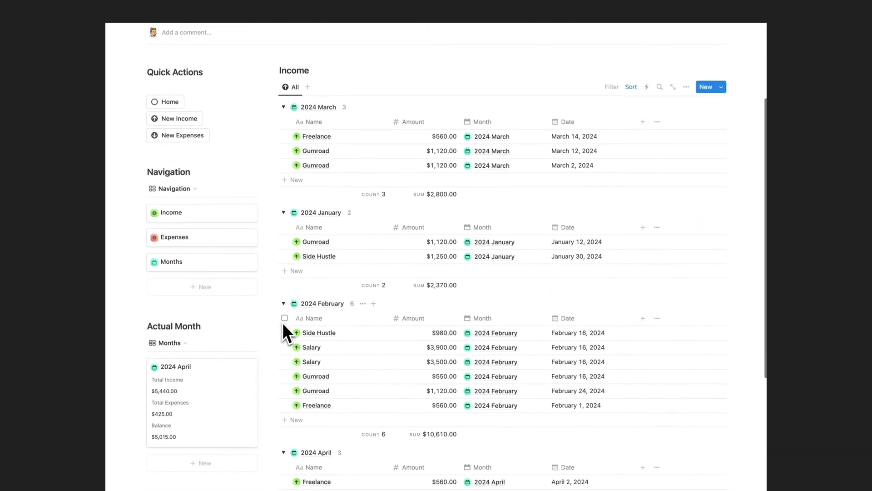
left_click(173, 237)
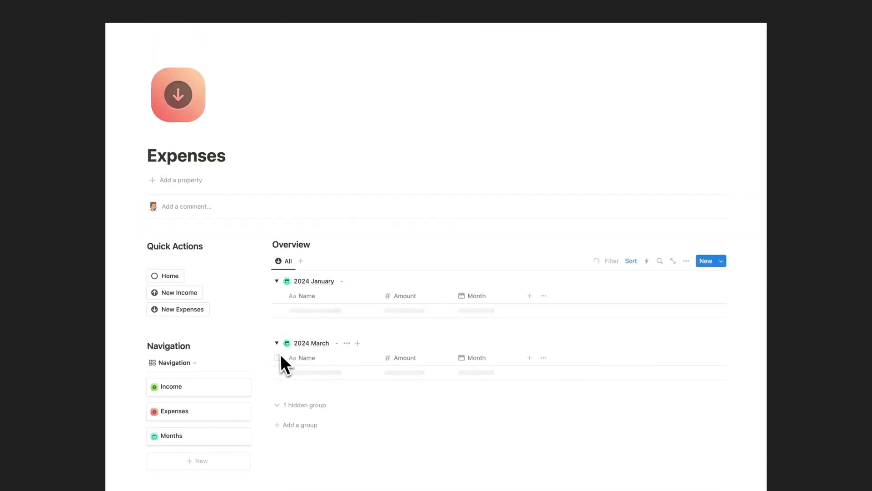
left_click(172, 436)
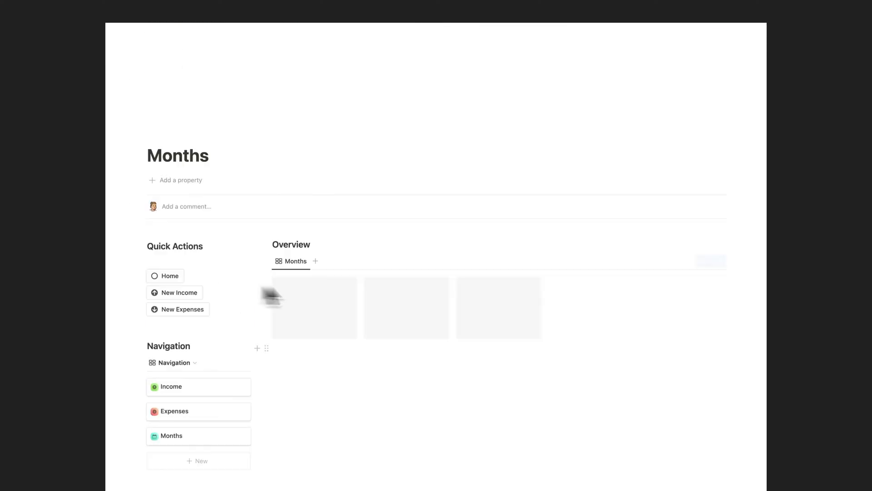
scroll("down", 3)
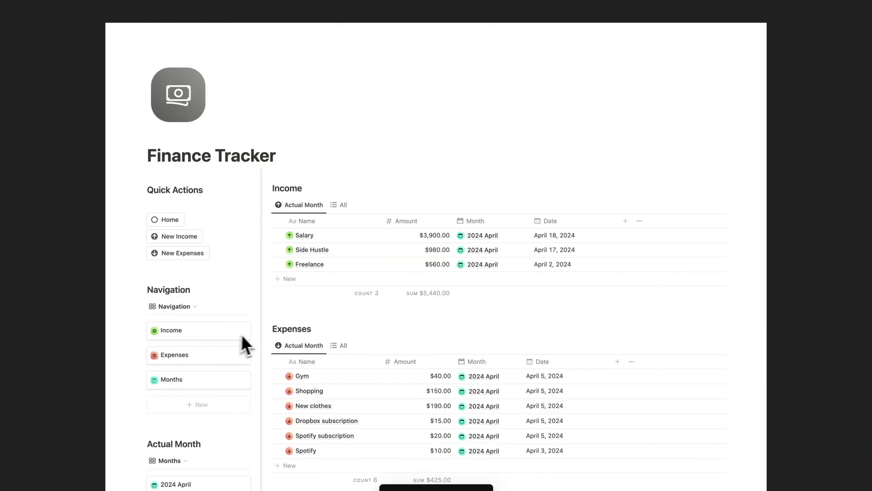
Add a new $650 Gumroad income entry for April
left_click(285, 279)
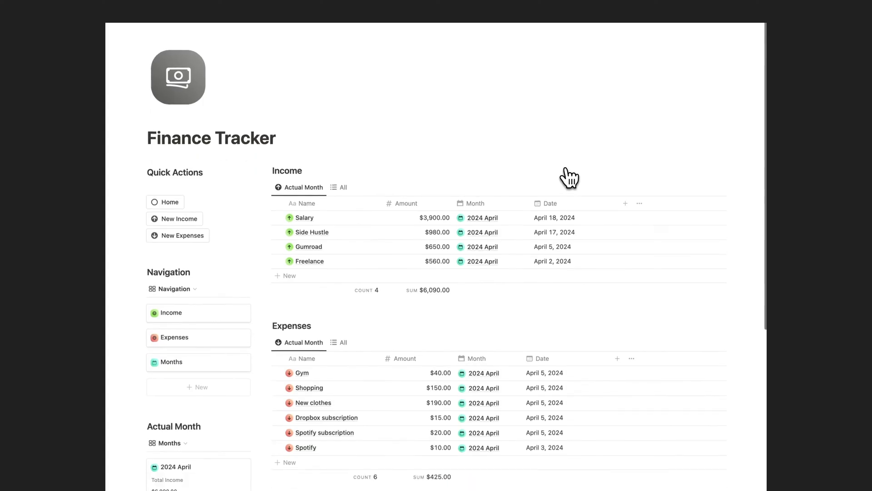
left_click(289, 462)
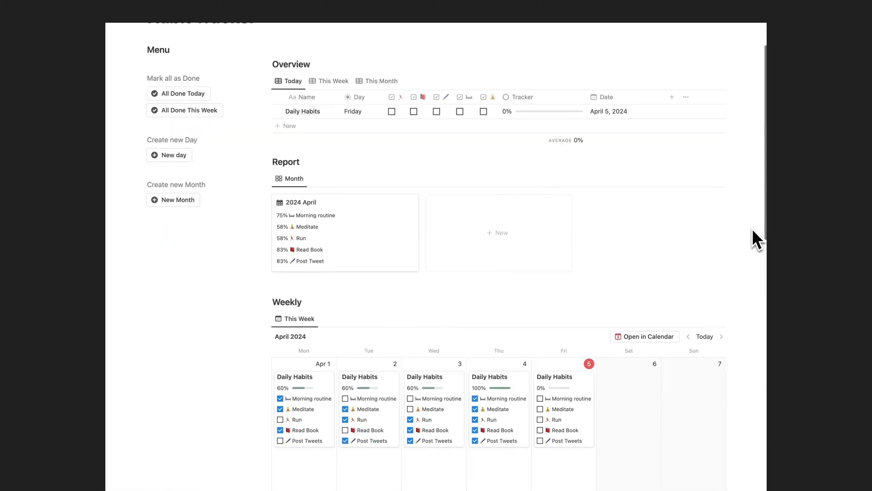
Tick today's habits, mark everything done in the This Week view and view the April 2024 habit report
scroll("down", 3)
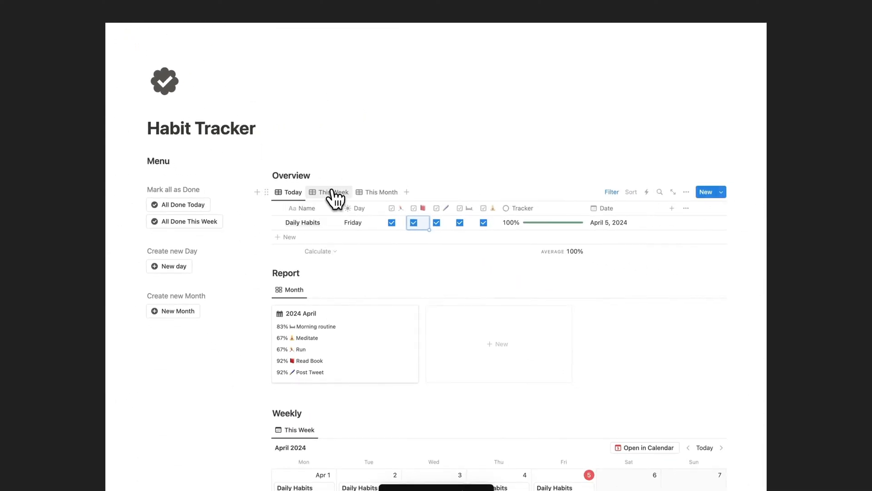
left_click(332, 191)
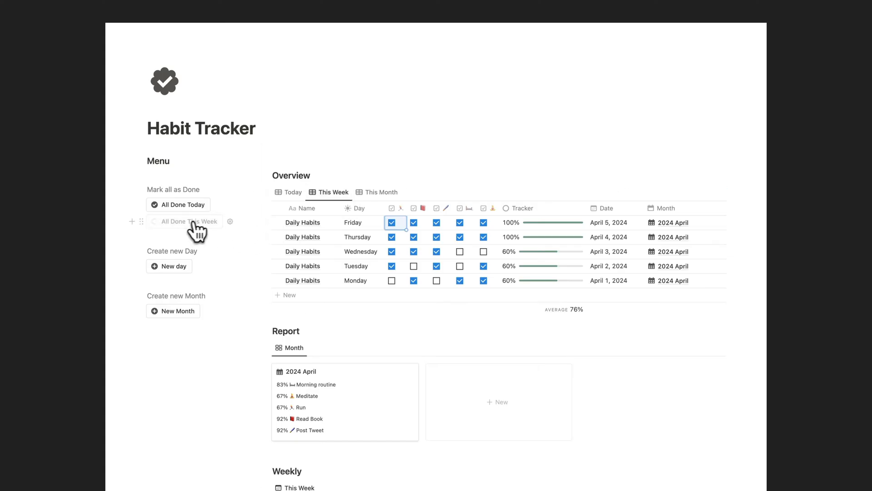
left_click(188, 220)
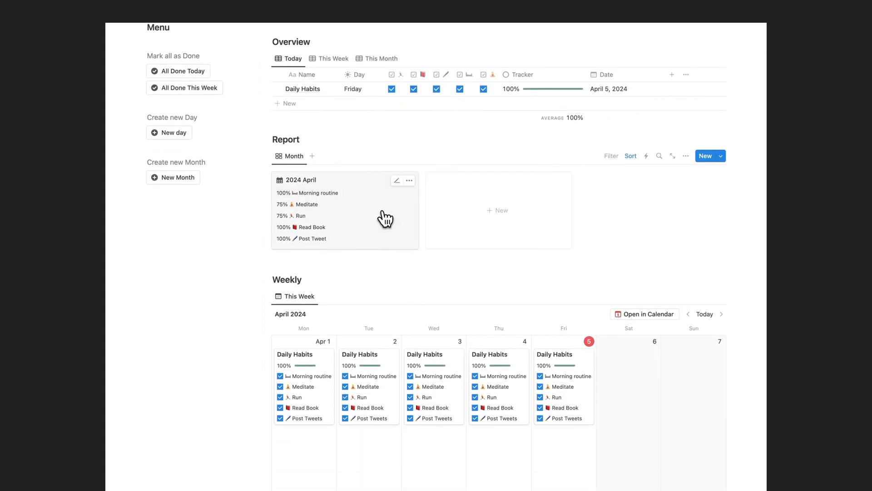
left_click(302, 180)
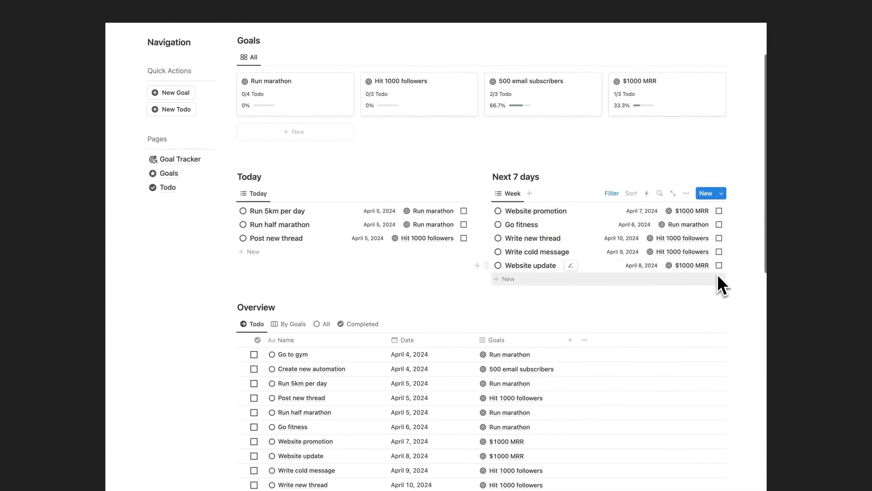
Complete Post new thread and Website update, set Website promotion to today and view the 500 email subscribers goal
scroll("down", 3)
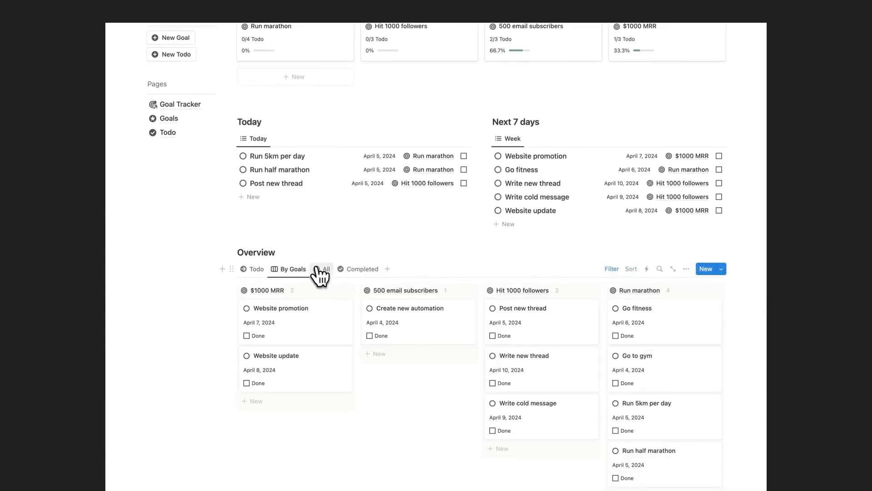
left_click(253, 269)
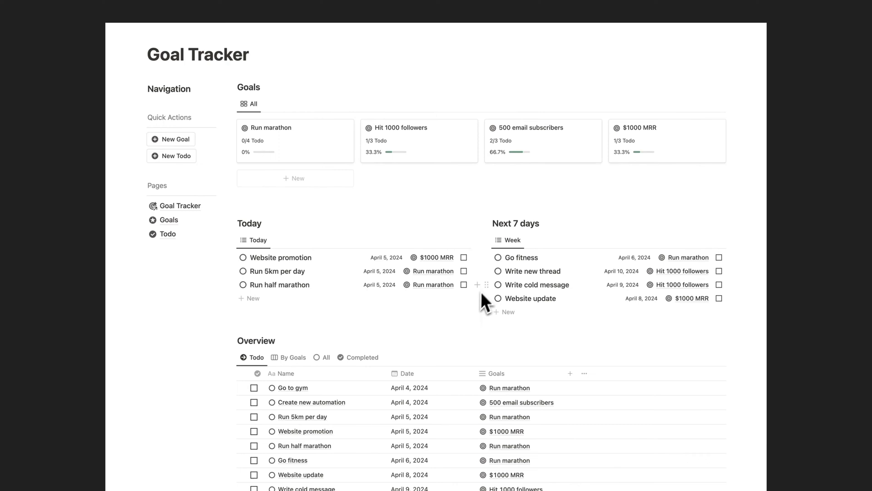
left_click(532, 127)
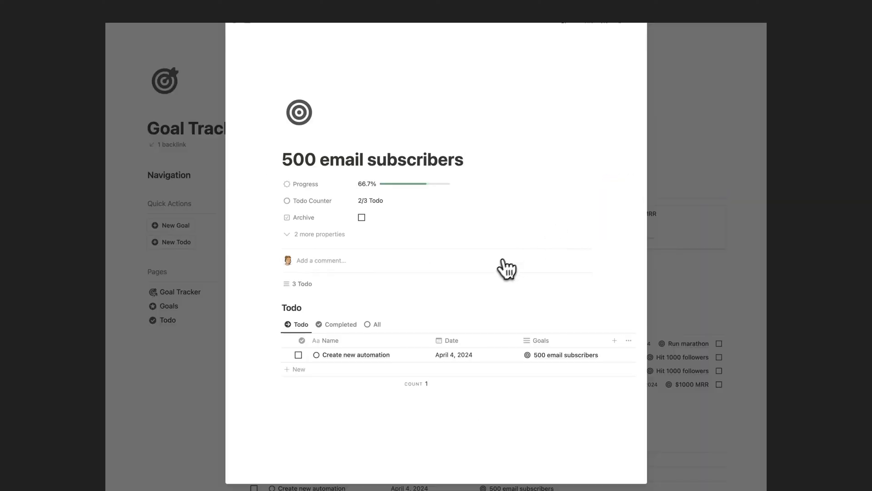
mouse_move(354, 368)
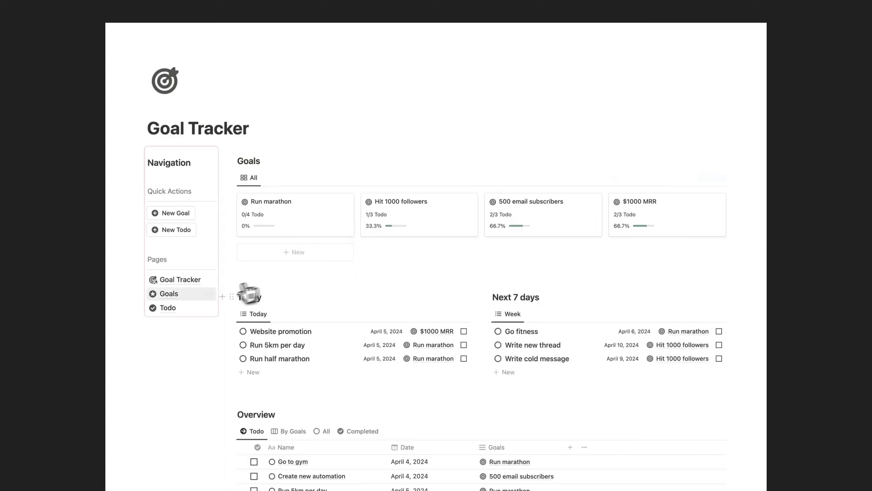
Mark Run 5km per day as done on the Todo page
left_click(168, 294)
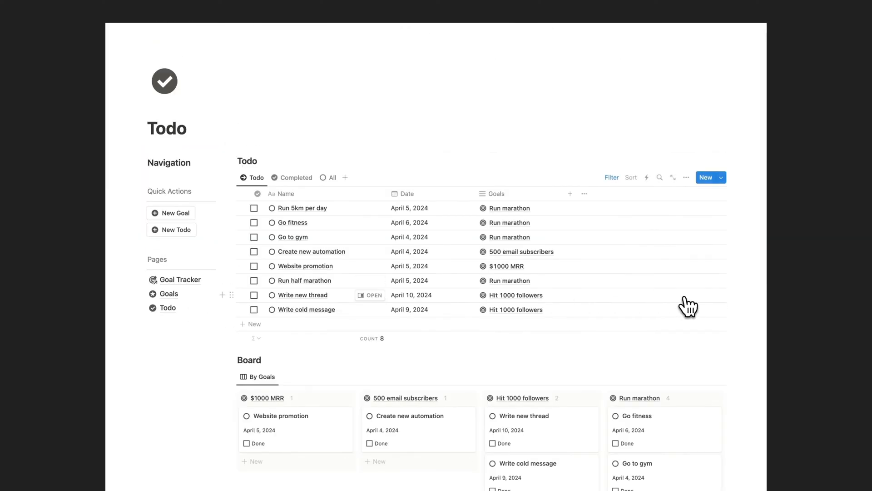
mouse_move(351, 220)
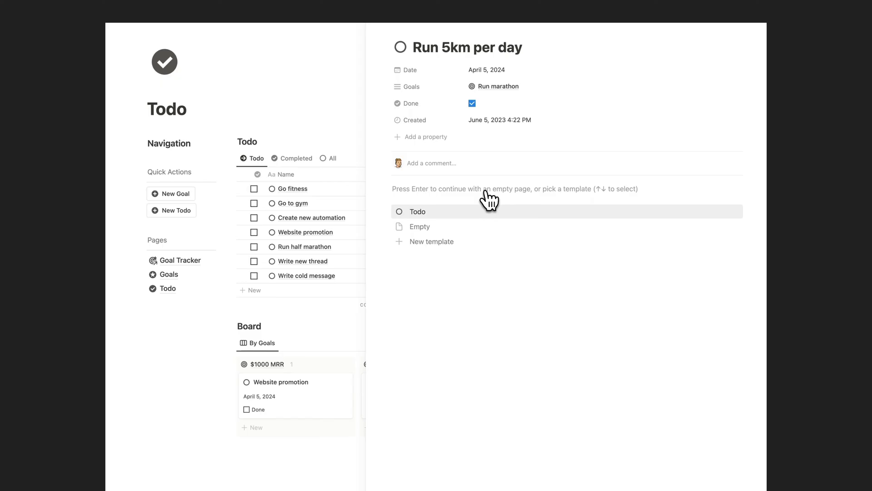
left_click(180, 260)
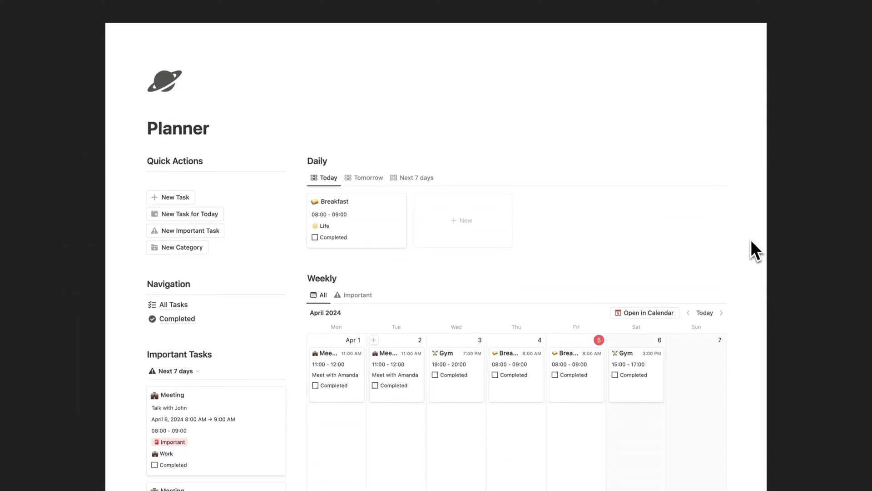
Scroll through the Planner's daily, weekly and monthly calendars before going to All Tasks
scroll("down", 3)
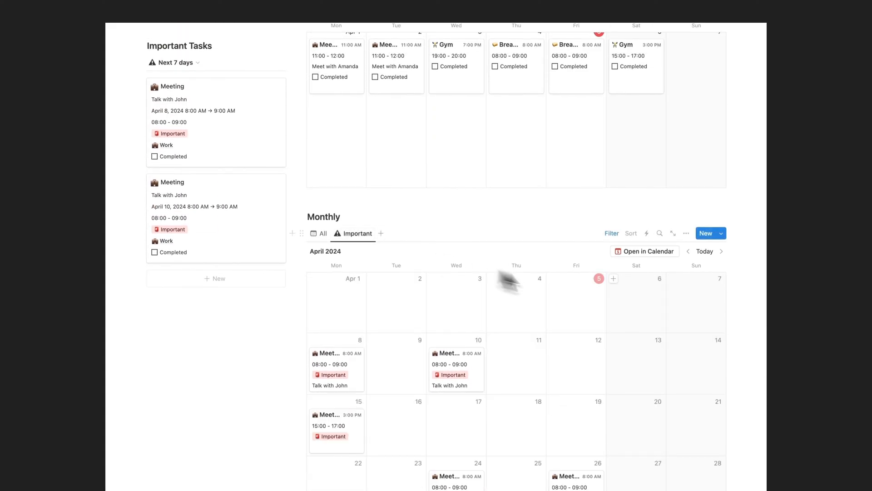
scroll("up", 3)
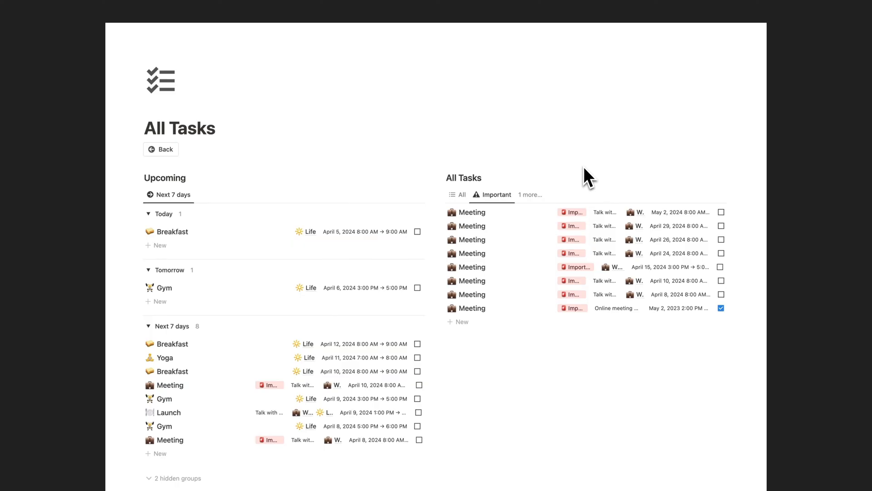
Switch All Tasks to the All view, go back and bring up the Completed tasks page
left_click(463, 194)
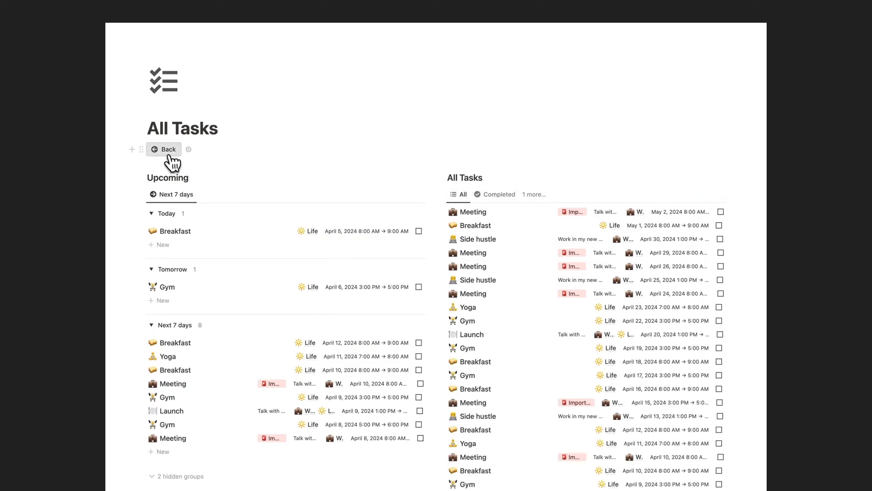
left_click(499, 195)
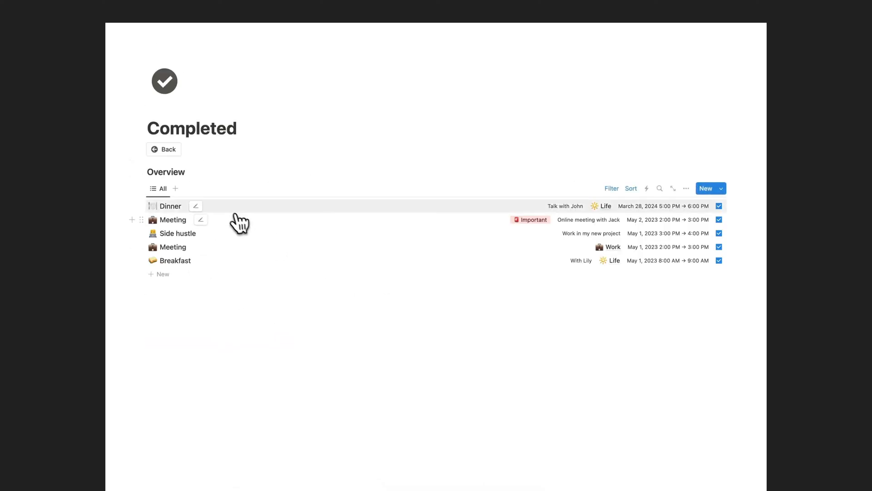
left_click(163, 149)
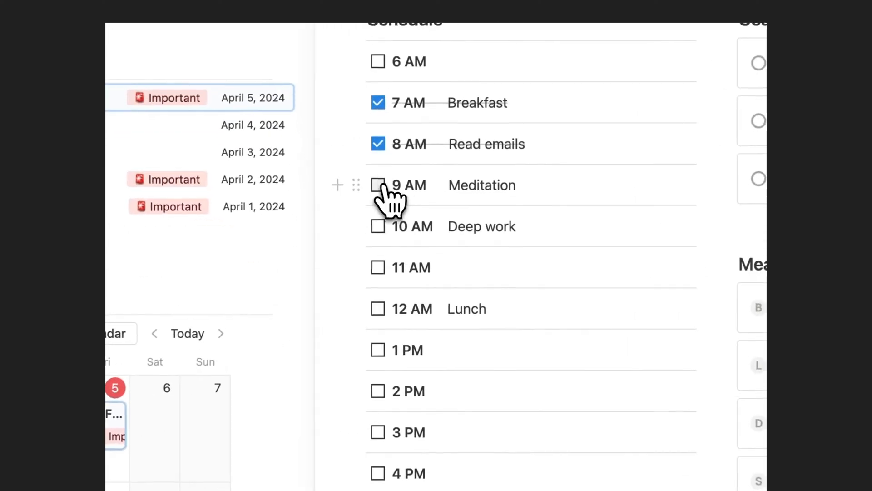
Mark the 9 AM Meditation done and add the goals 'Send email' and 'Finish website'
left_click(378, 185)
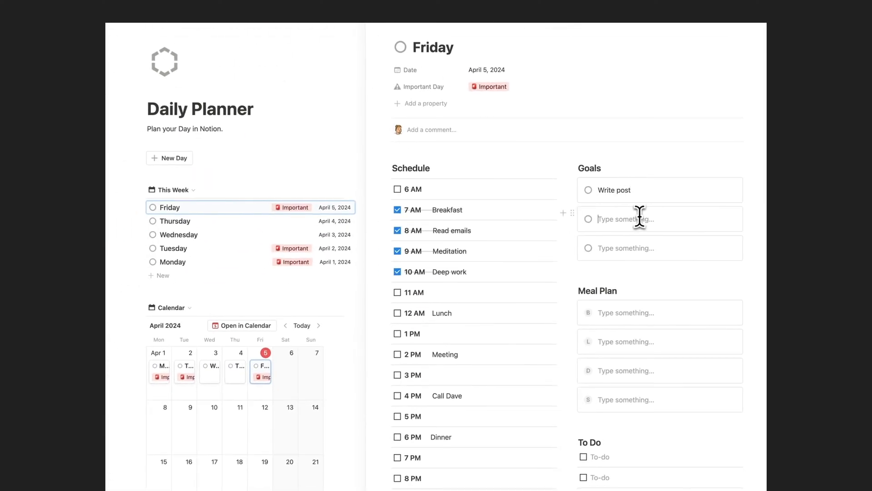
type("Send email")
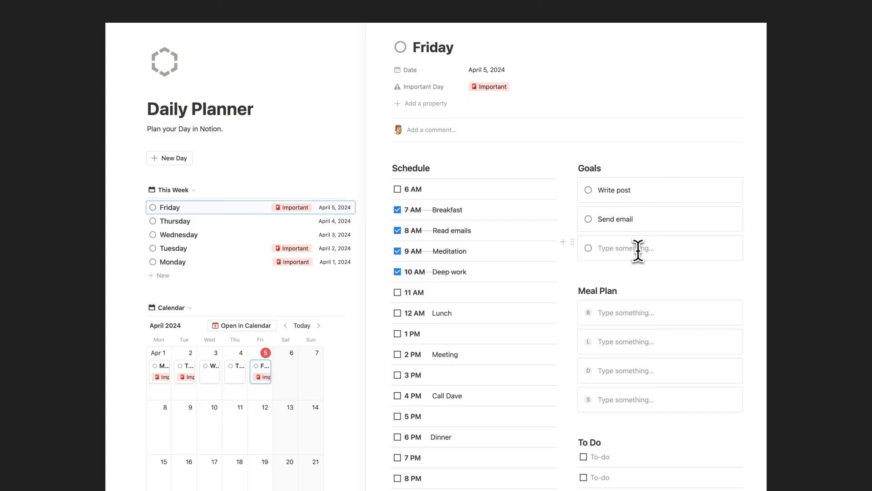
type("Finish website")
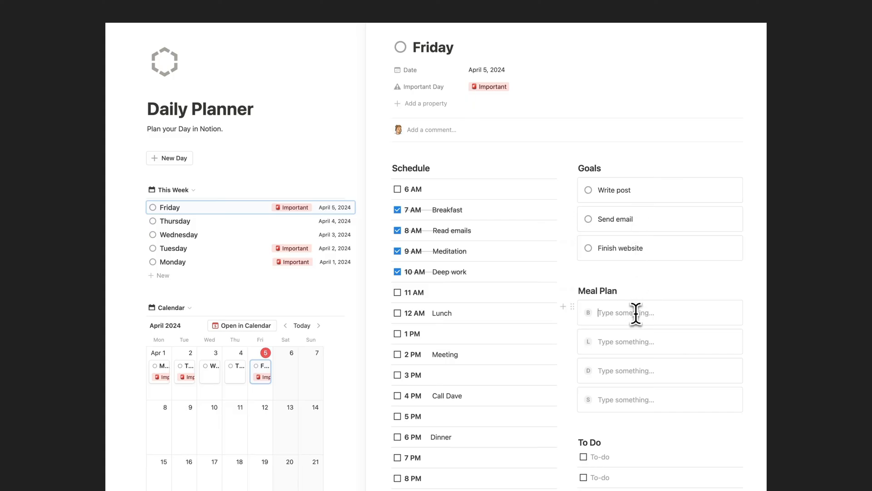
Fill the meal plan with Eggs, Grilled chicken, Broccoli, rice and Banana, then move to the to-dos
type("Eggs")
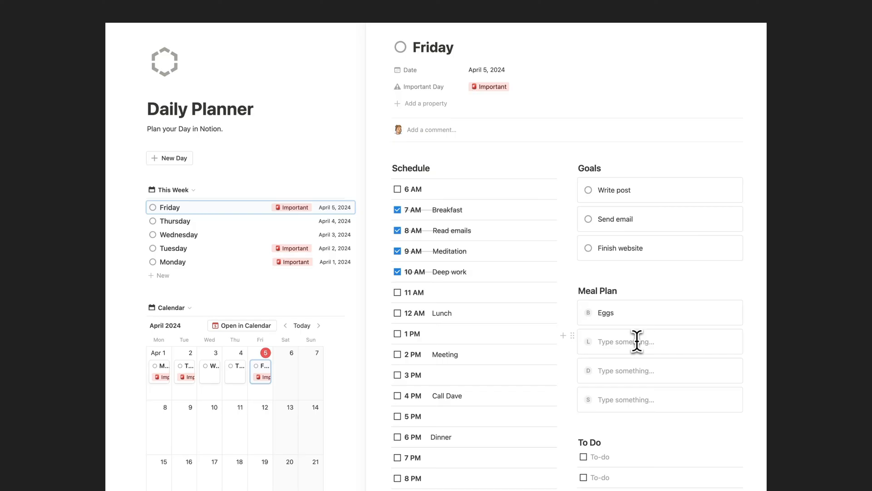
type("Grilled chicken")
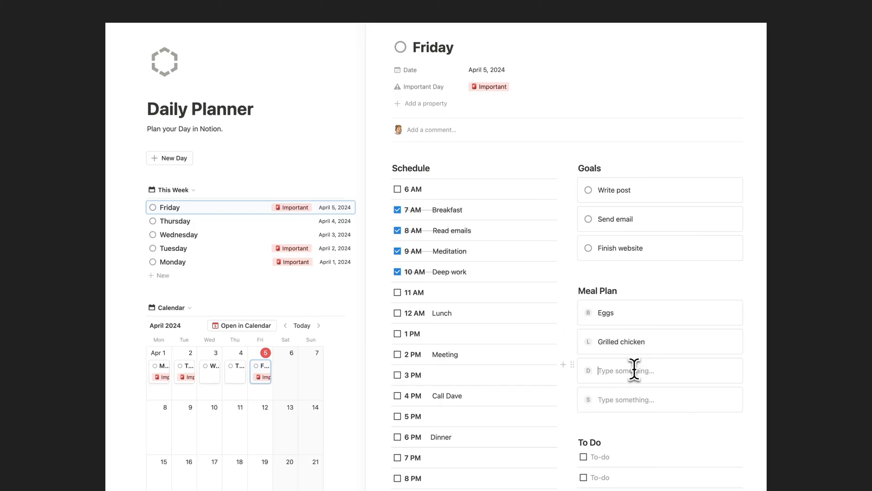
type("Broccoli")
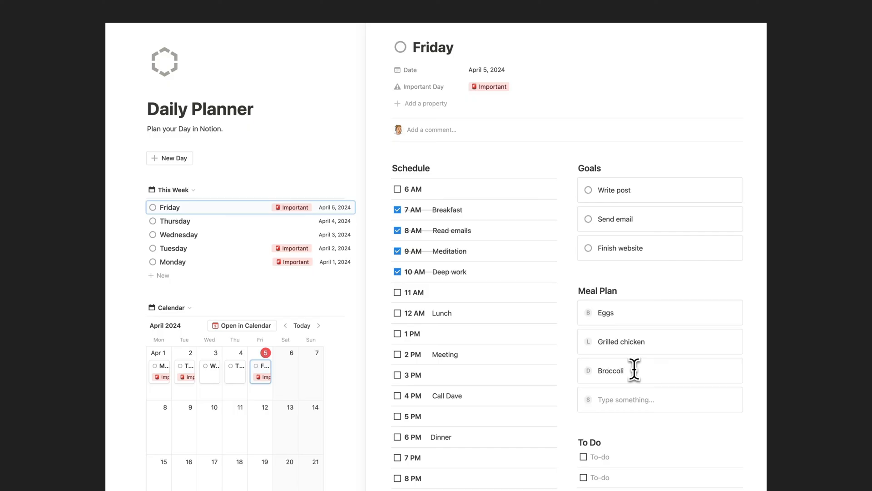
type(", rice")
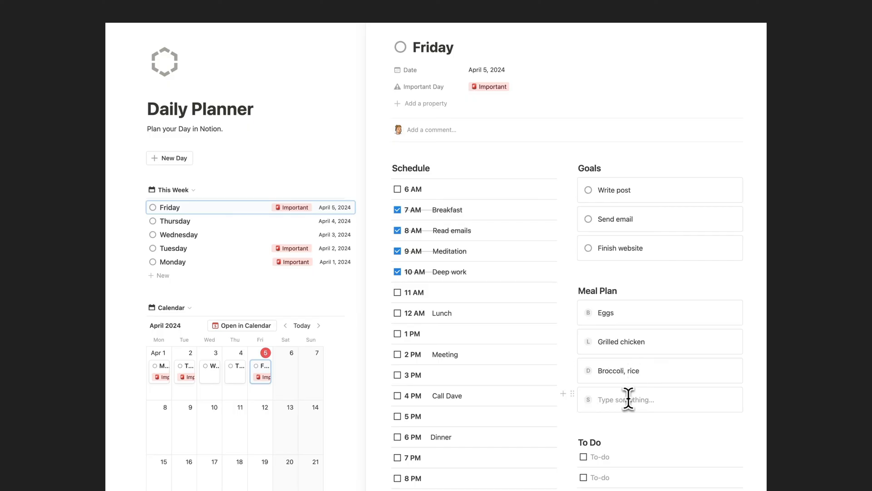
type("Banana")
type("Social")
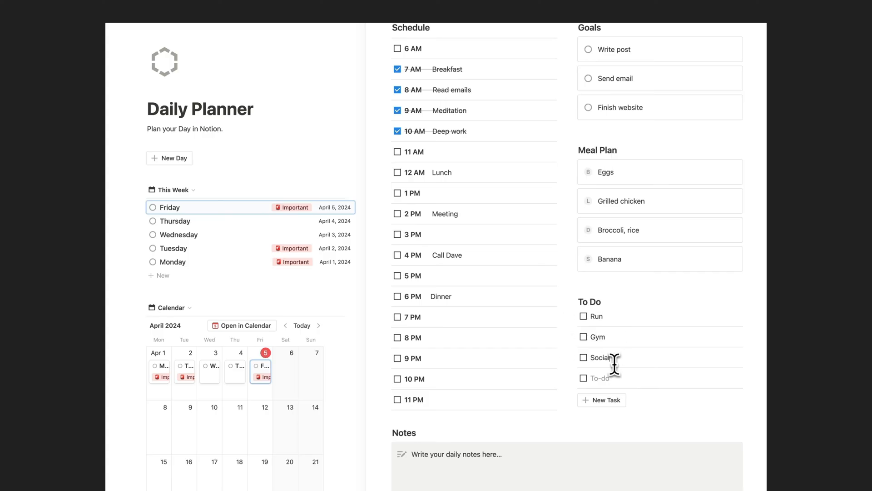
left_click(170, 207)
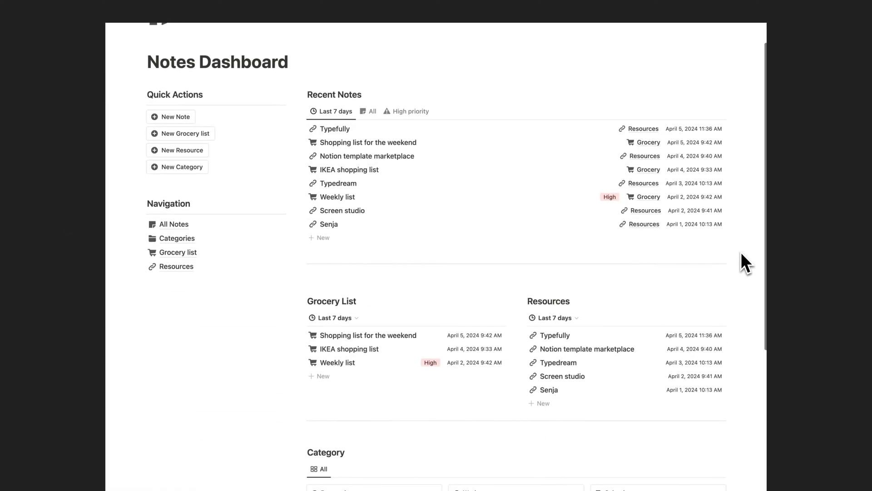
Browse the Notes Dashboard, view the Typefully note in Resources, and return to the dashboard
scroll("up", 3)
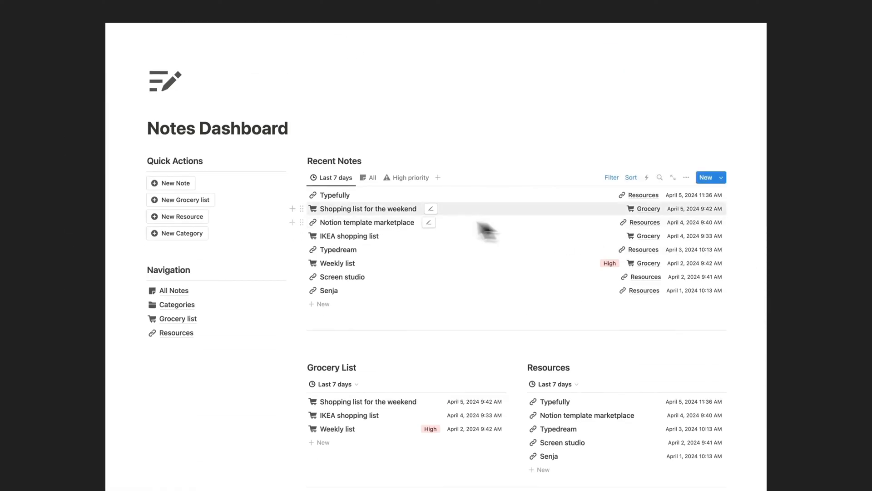
left_click(174, 290)
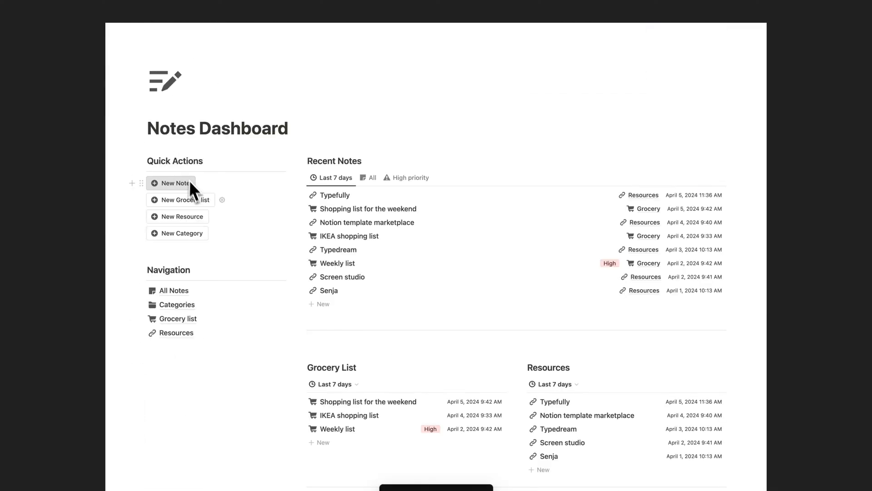
left_click(338, 264)
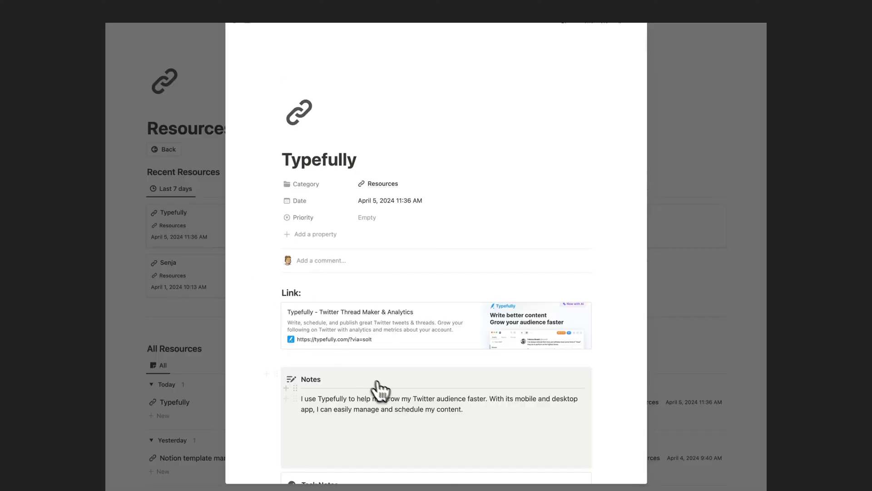
left_click(168, 149)
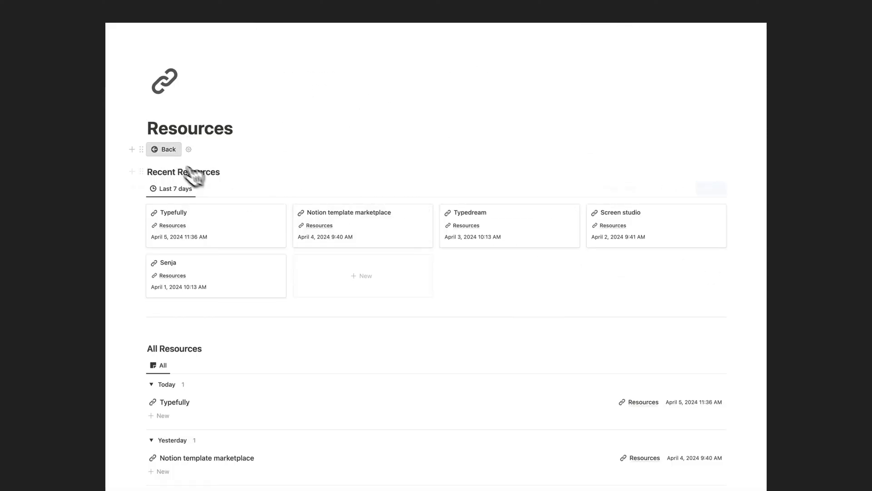
left_click(349, 212)
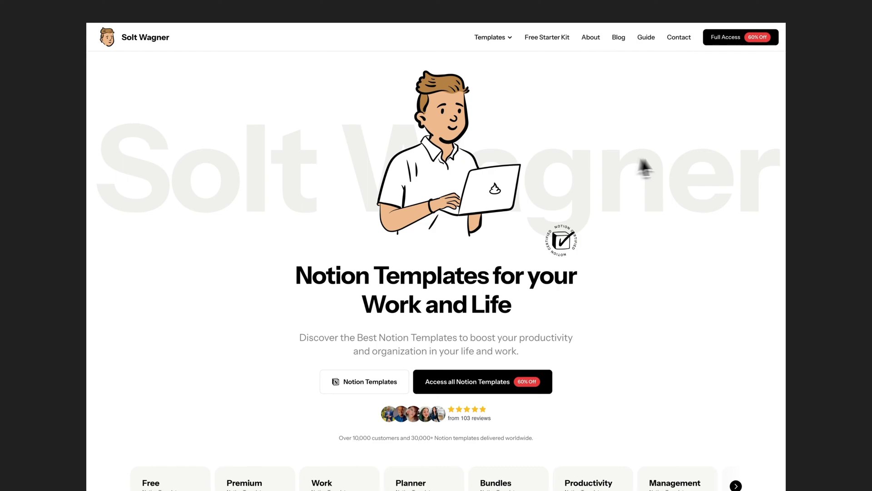
Scroll the Solt Wagner homepage to its footer and go to the Free Starter Kit page
scroll("down", 3)
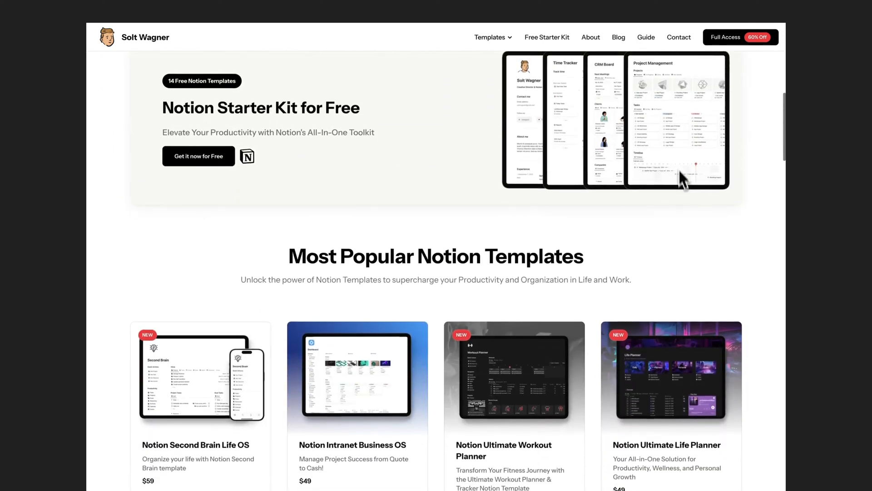
scroll("down", 3)
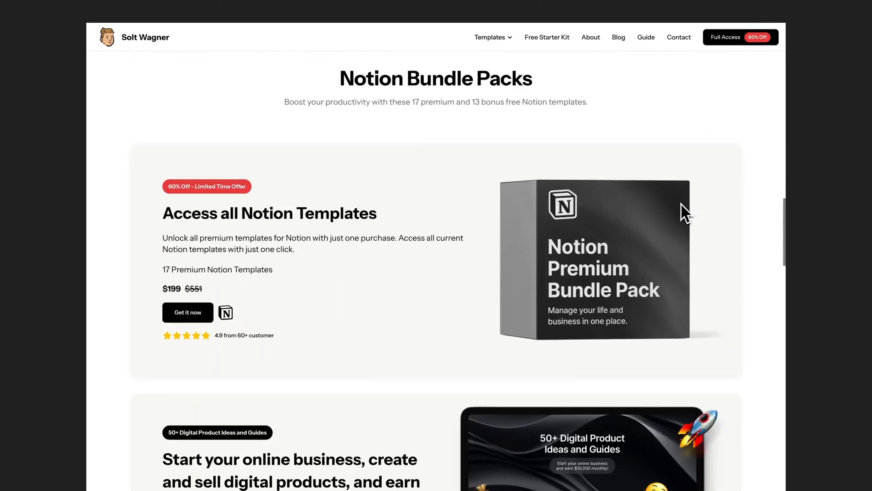
scroll("down", 3)
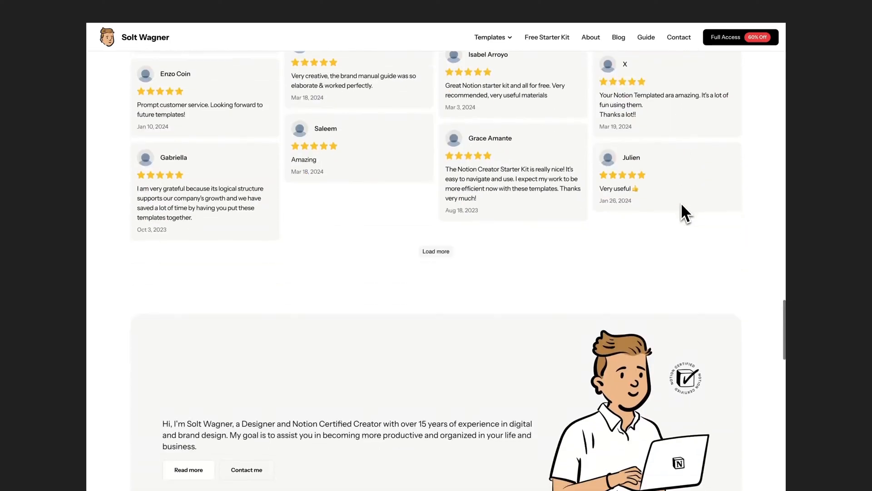
scroll("down", 3)
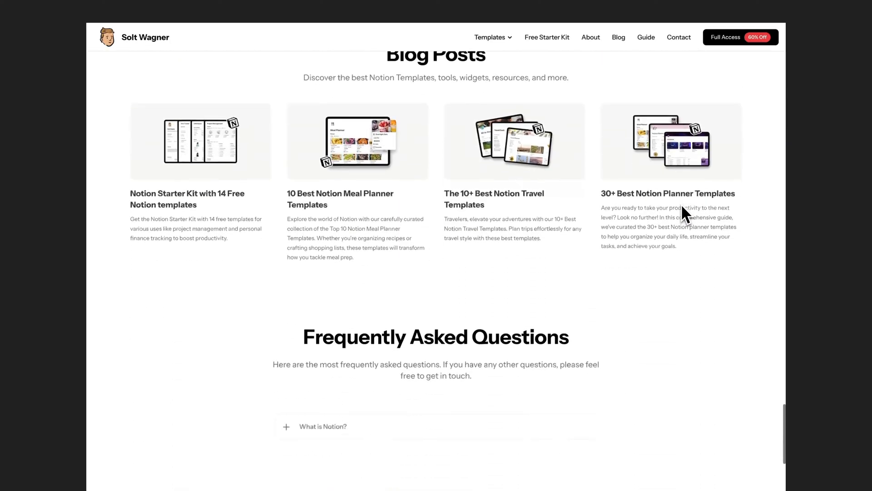
scroll("down", 3)
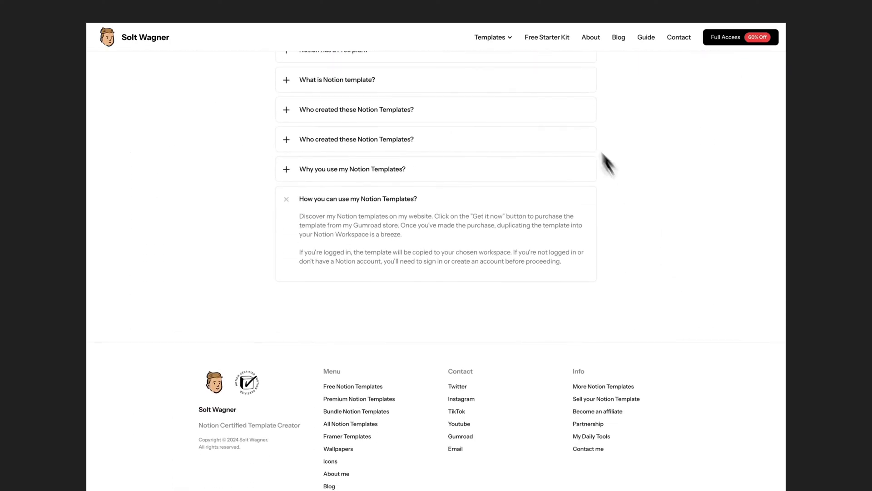
left_click(547, 36)
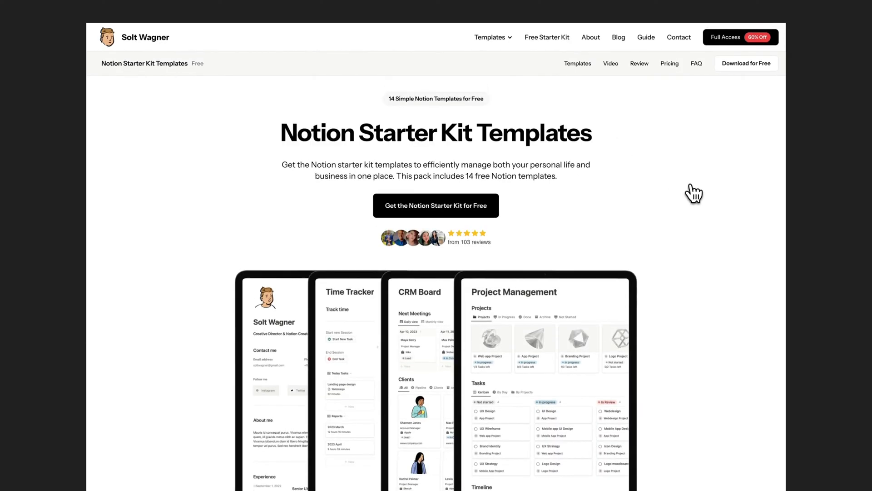
Reach the pricing section and start the free Gumroad checkout via 'Get it now for Free'
scroll("down", 3)
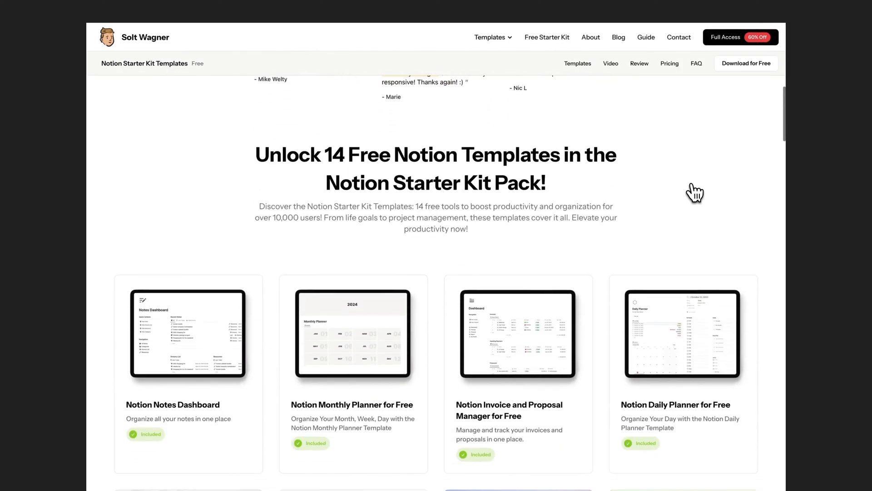
scroll("down", 3)
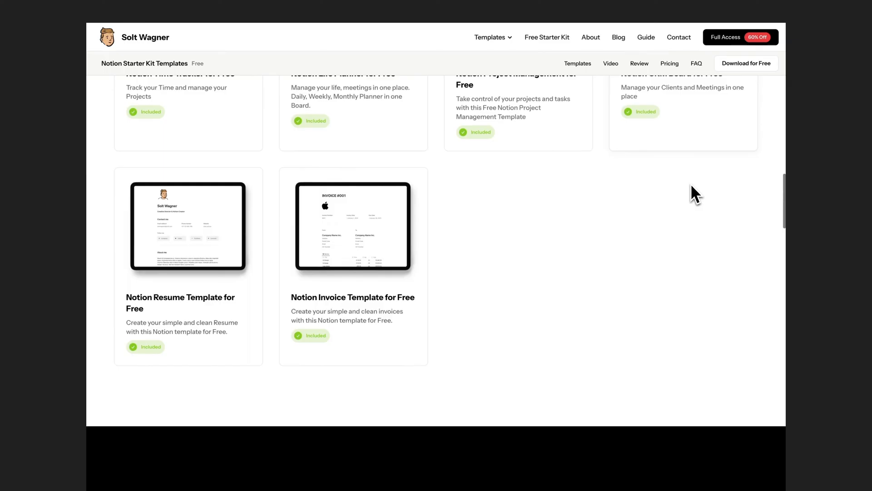
scroll("down", 3)
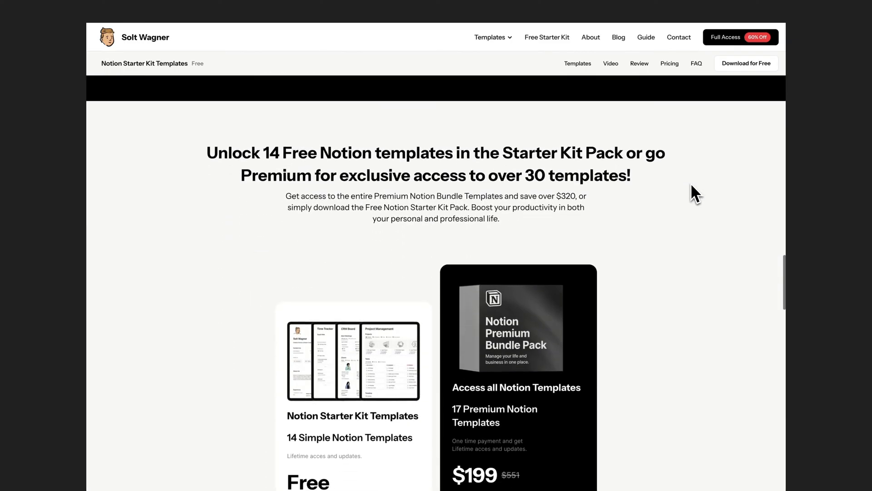
scroll("down", 3)
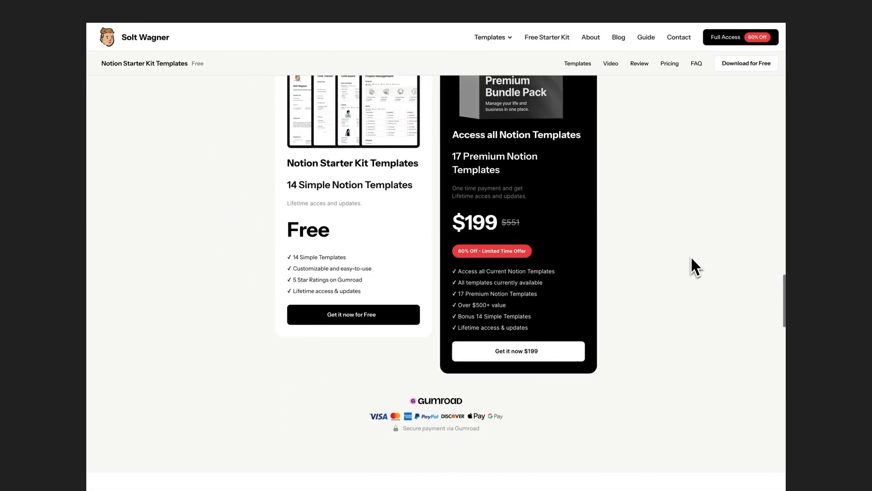
scroll("up", 3)
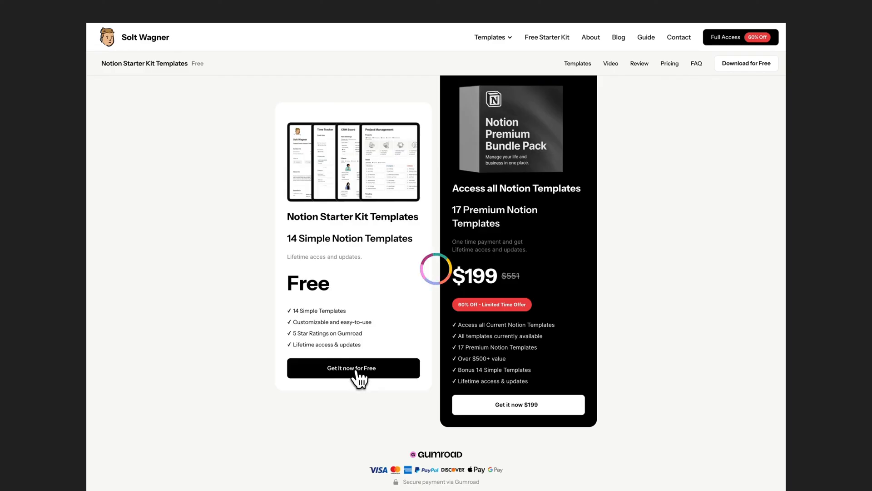
left_click(353, 368)
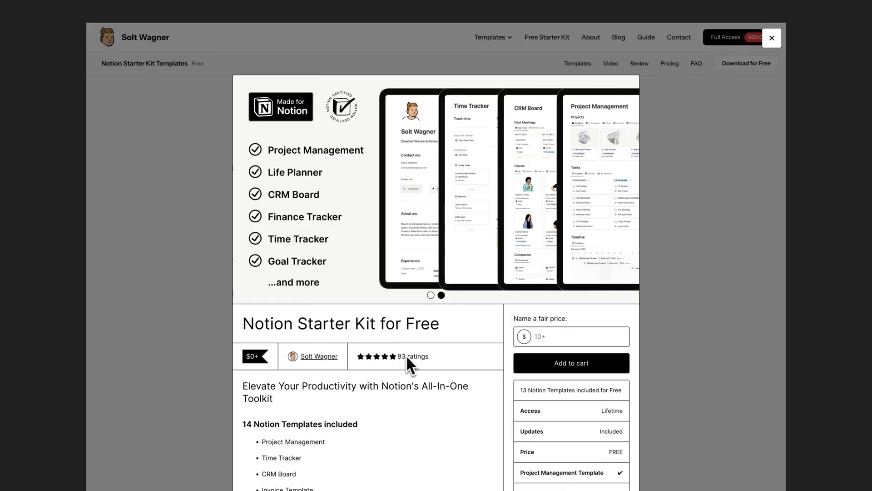